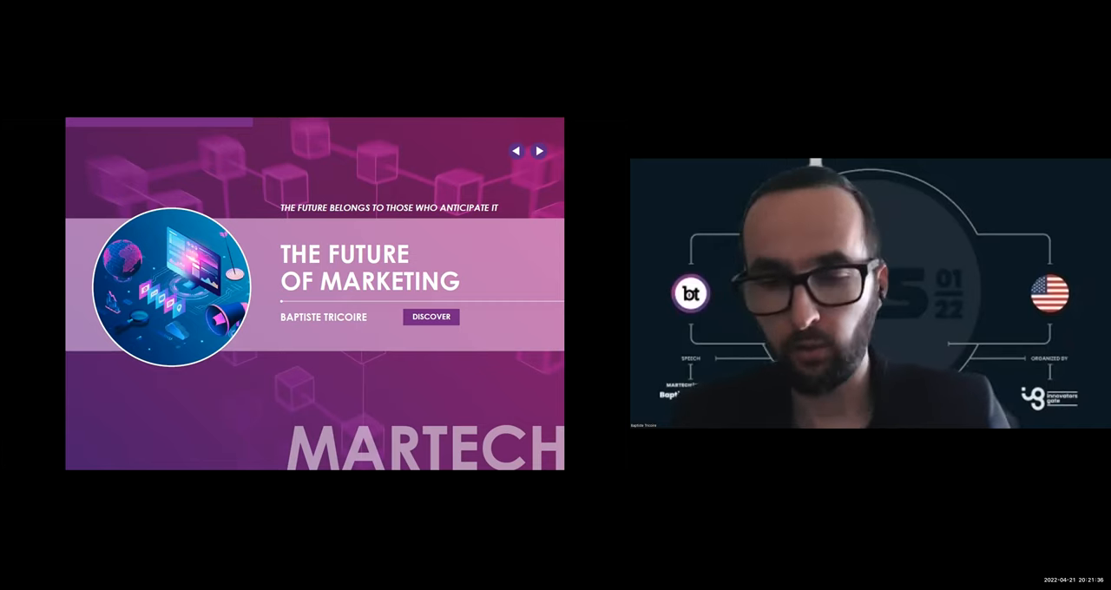
- Advance from the Future of Marketing title slide to 'New Complex Customer Journeys Will Emerge'
click(538, 151)
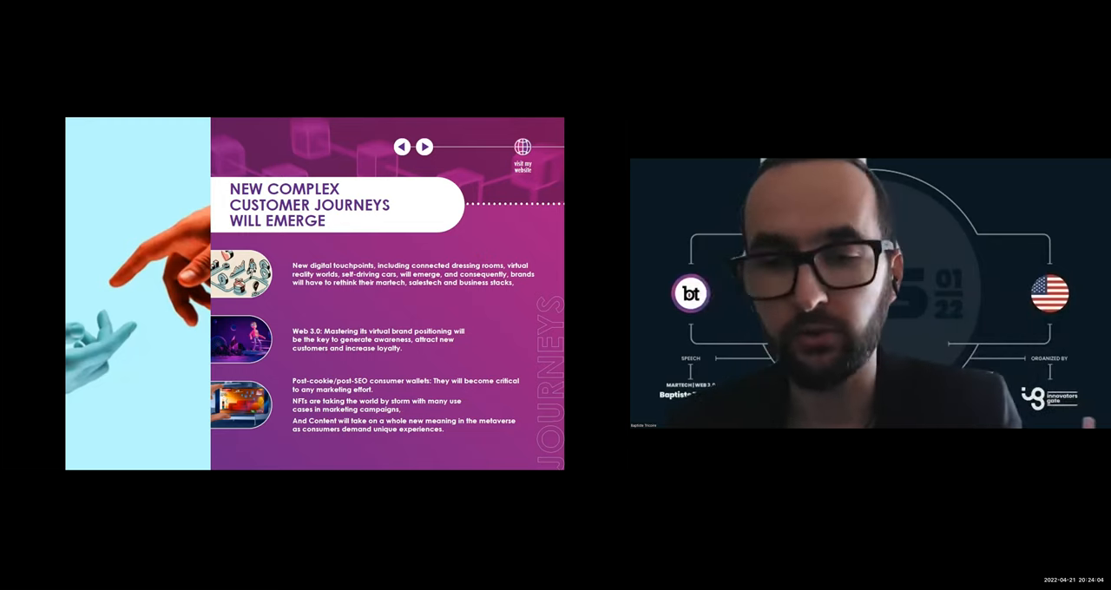
- Show the 'Hyper Personalization Will Matter More Than Ever' slide
click(424, 146)
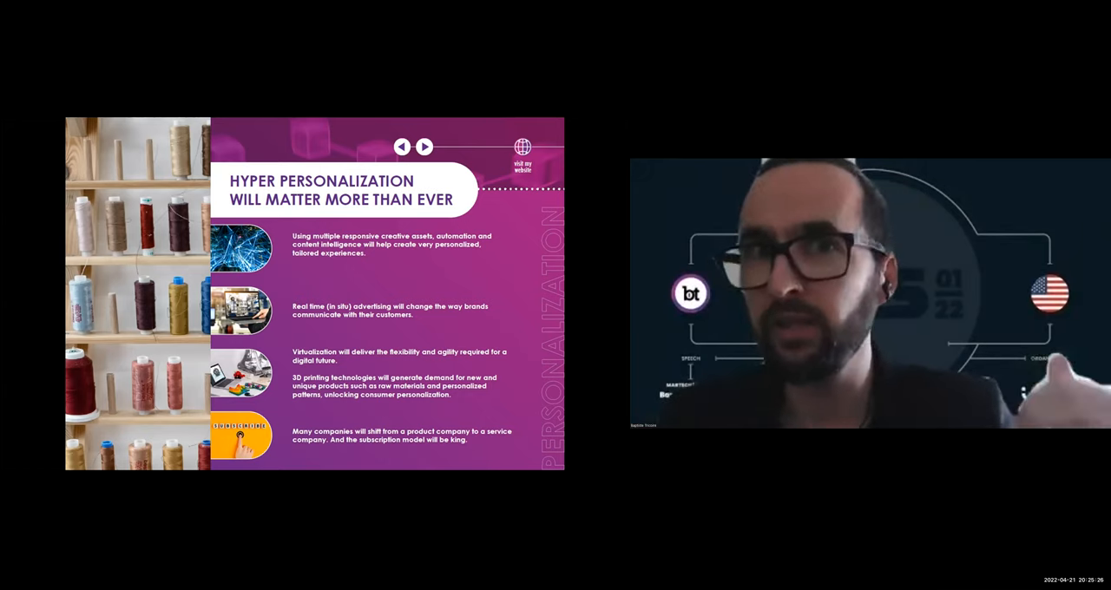
- Advance through 'Profit With a Purpose' to the 'Compliance and Privacy Matters' slide
click(424, 146)
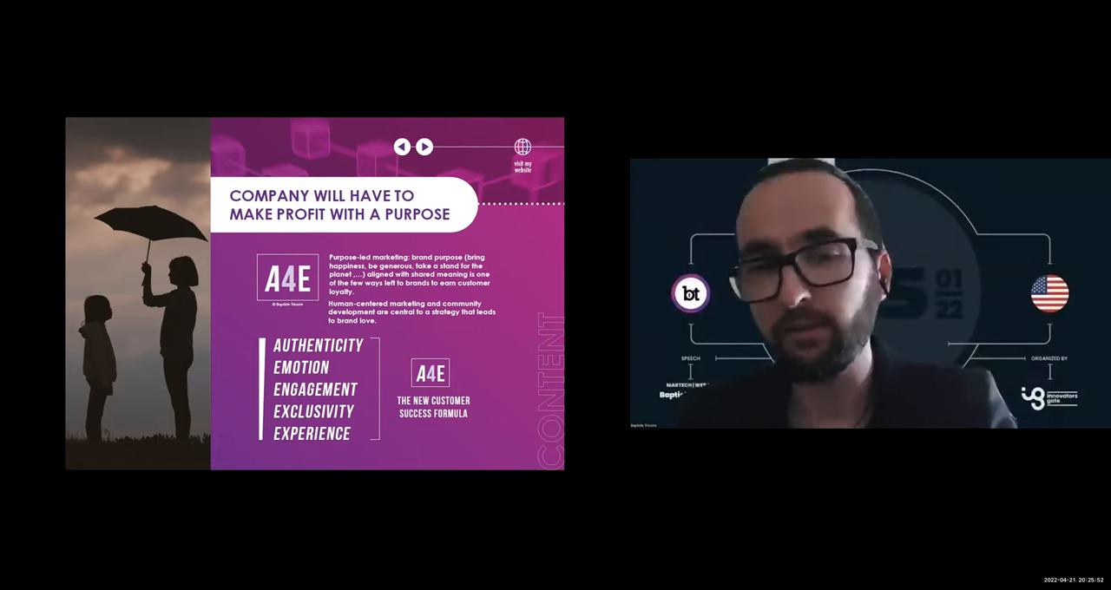
click(423, 146)
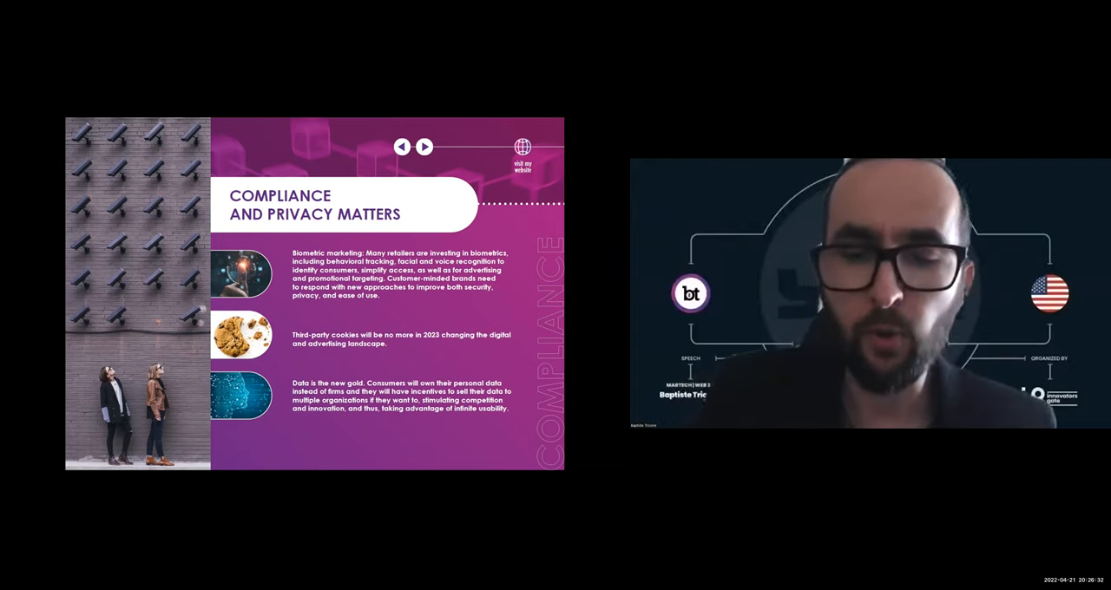
- Show the 'And More To Come' slide on brain-computer interfaces and machine customers
click(424, 146)
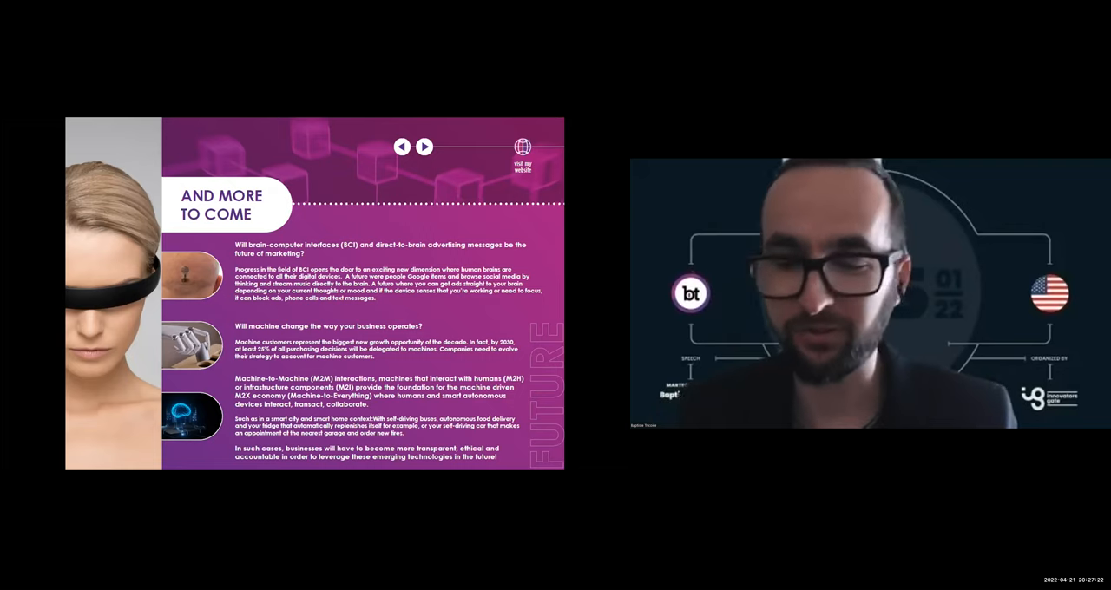
- Advance to 'A New Decentralized Web?' calling web3 more utopia than reality
click(402, 146)
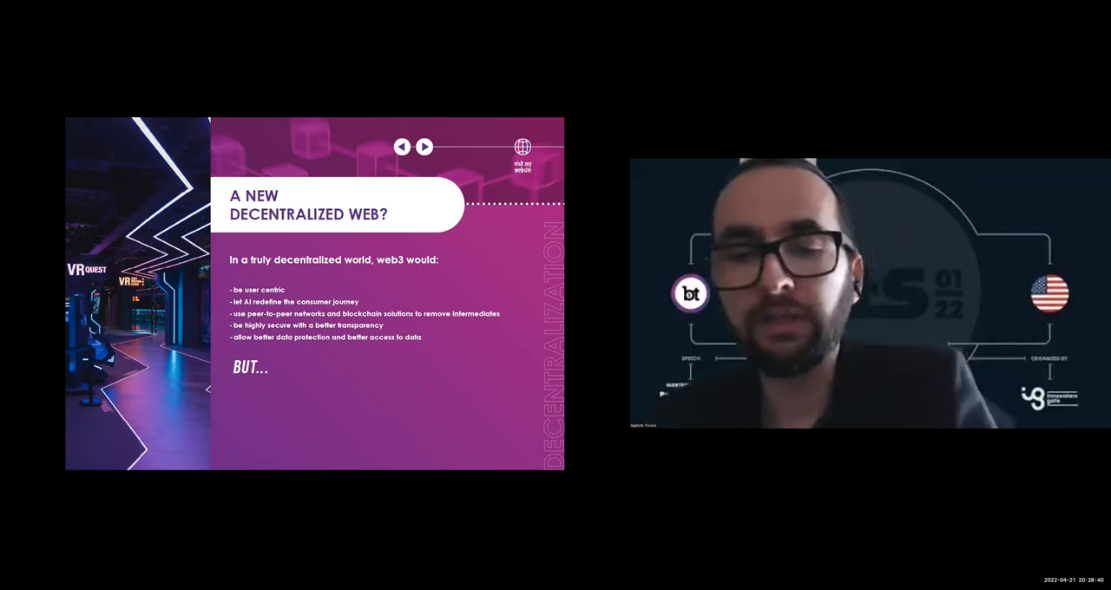
click(424, 147)
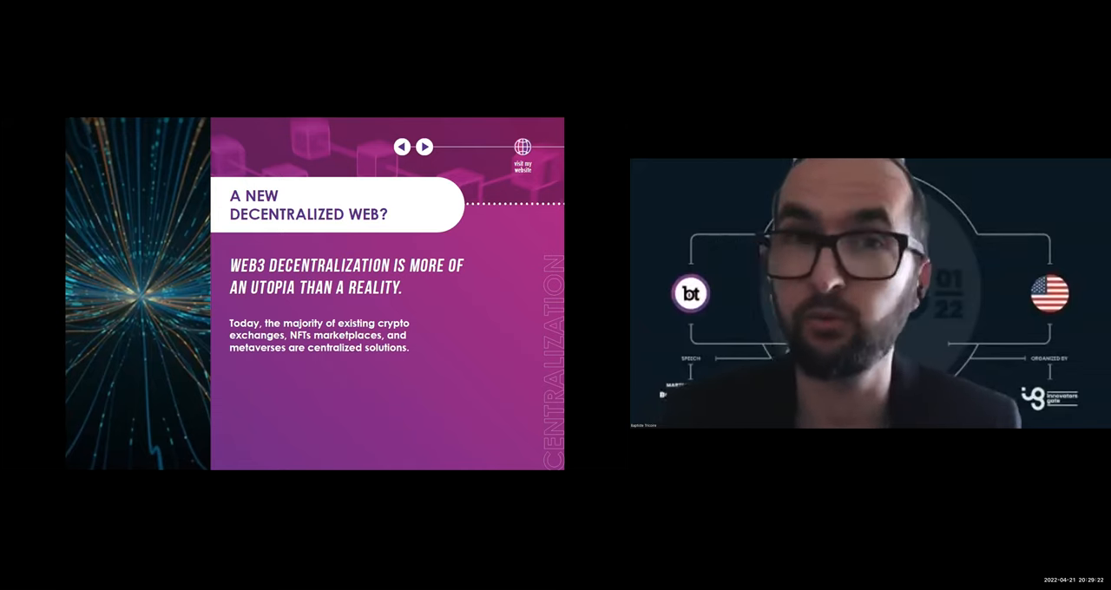
- Advance to the Web3 Demographics slide on young, tech-savvy audiences
click(424, 147)
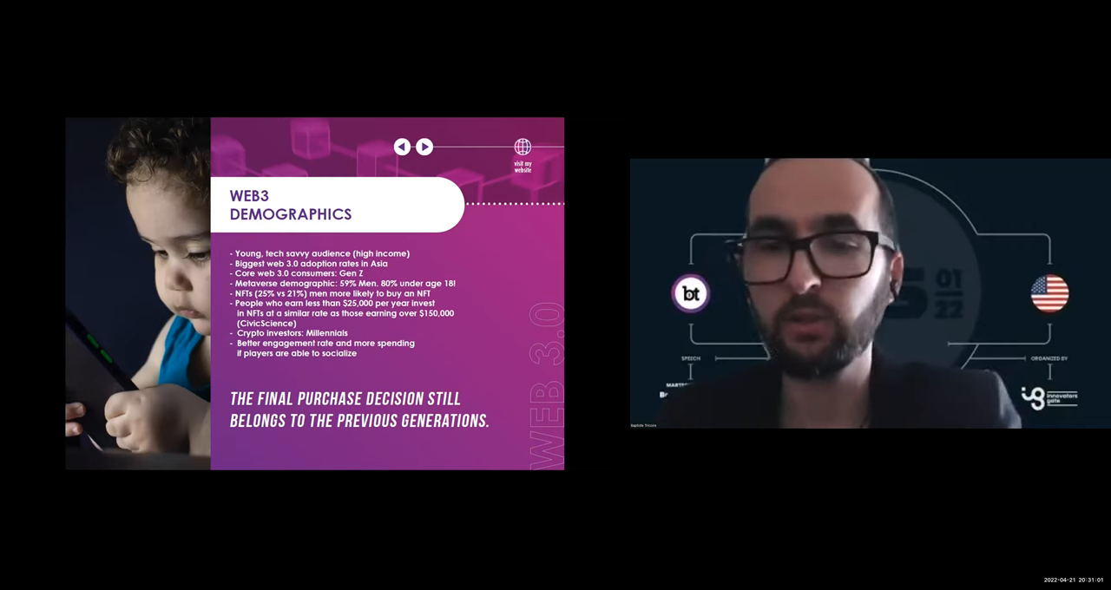
- Advance past Web3 Demographics to the 'Web 3.0 Will Face Many Challenges' slide
click(424, 147)
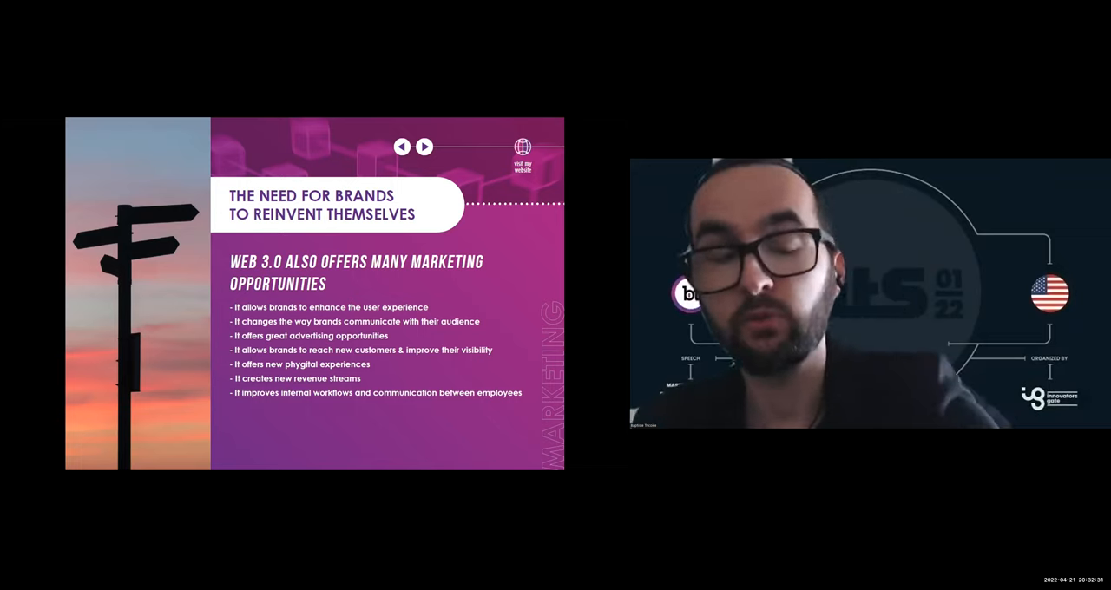
click(424, 147)
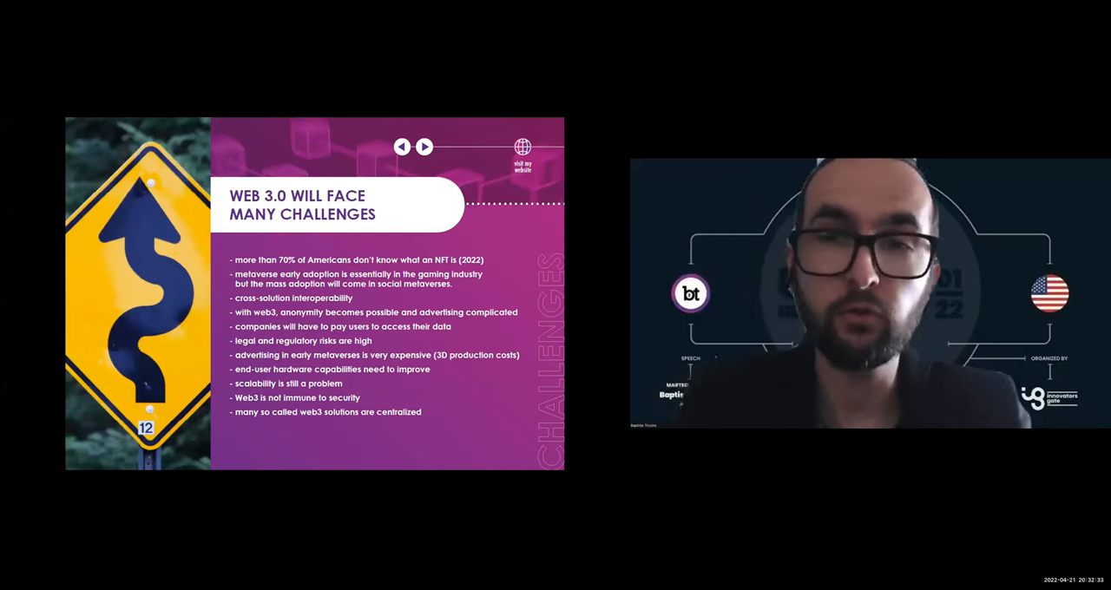